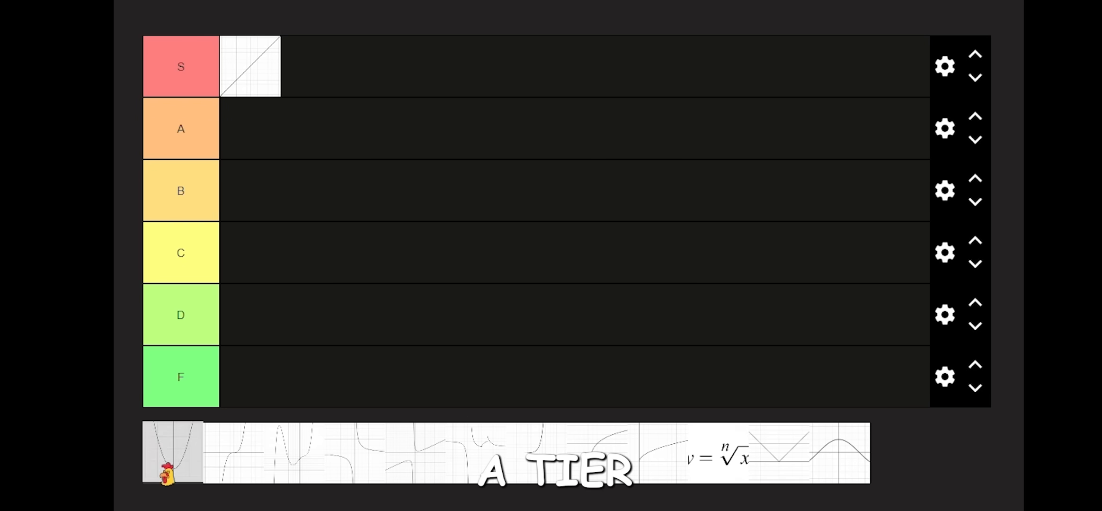
- Rank the parabola graph in tier A and the cubic curve graph in tier D
drag(173, 454, 250, 128)
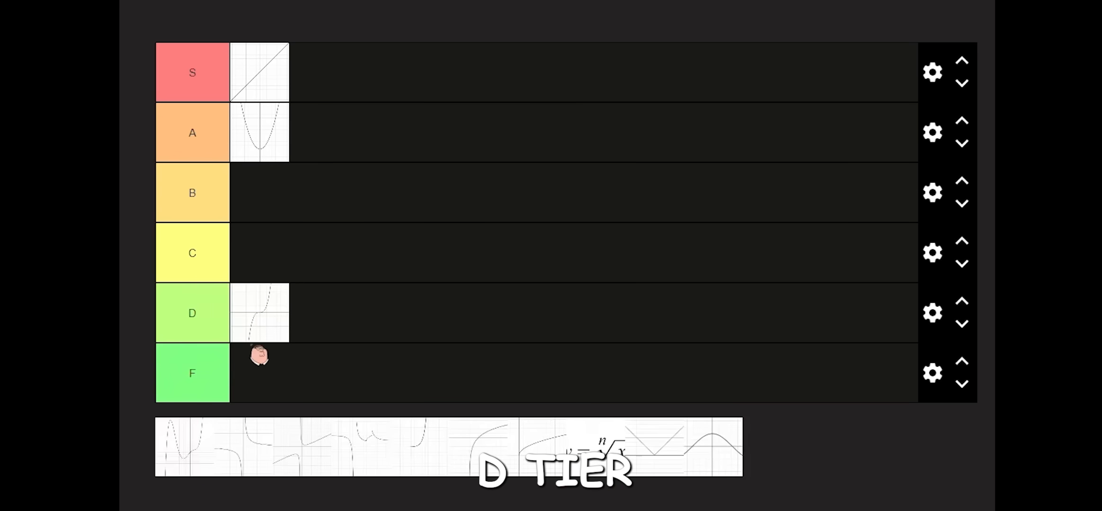
drag(258, 355, 312, 129)
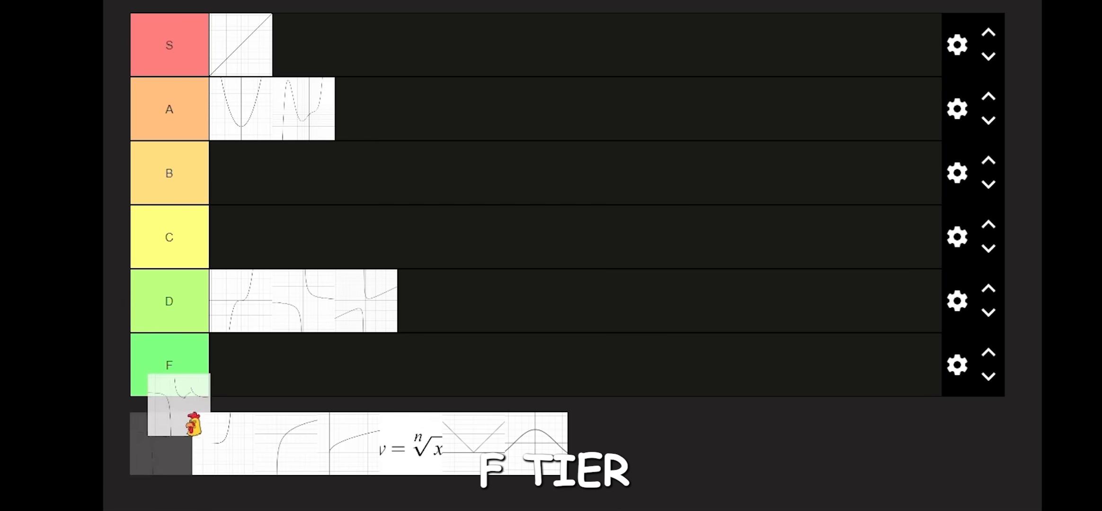
- Rank the wiggly asymptote graph in tier F and the steep curve graph in tier S
drag(197, 423, 238, 366)
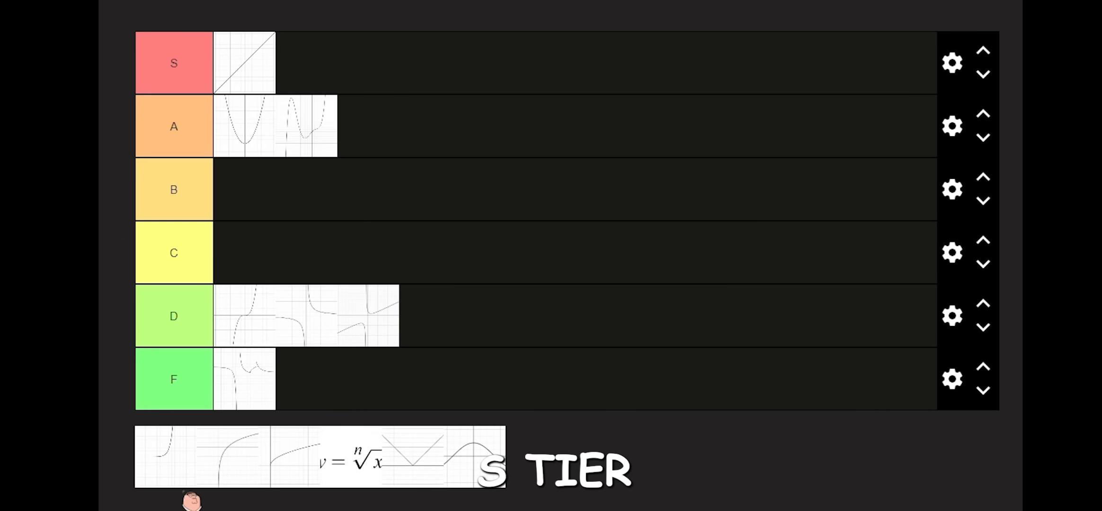
drag(168, 455, 310, 64)
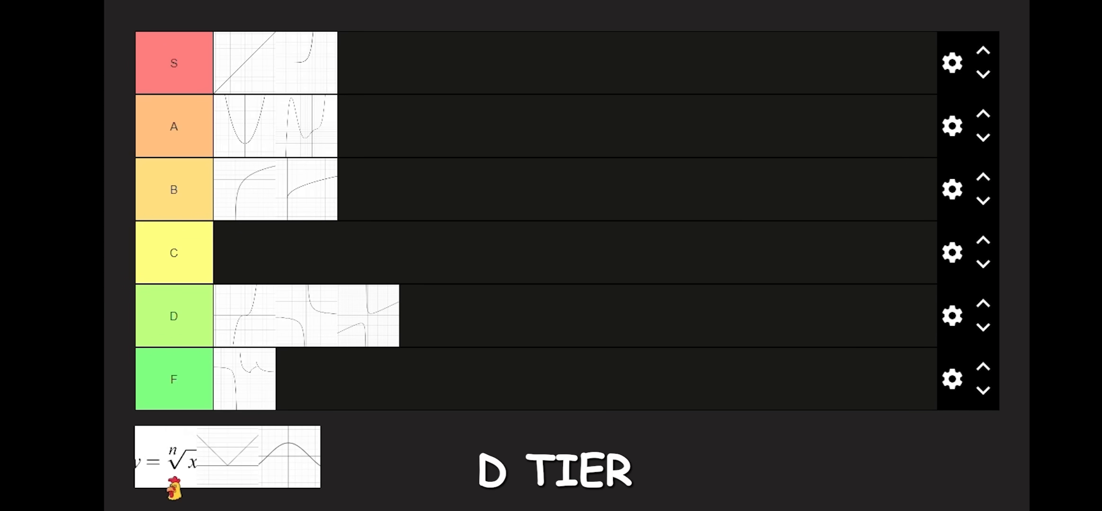
- Rank the nth-root formula in tier D and the V-shaped graph in tier C, leaving the sine wave unranked
drag(226, 458, 399, 316)
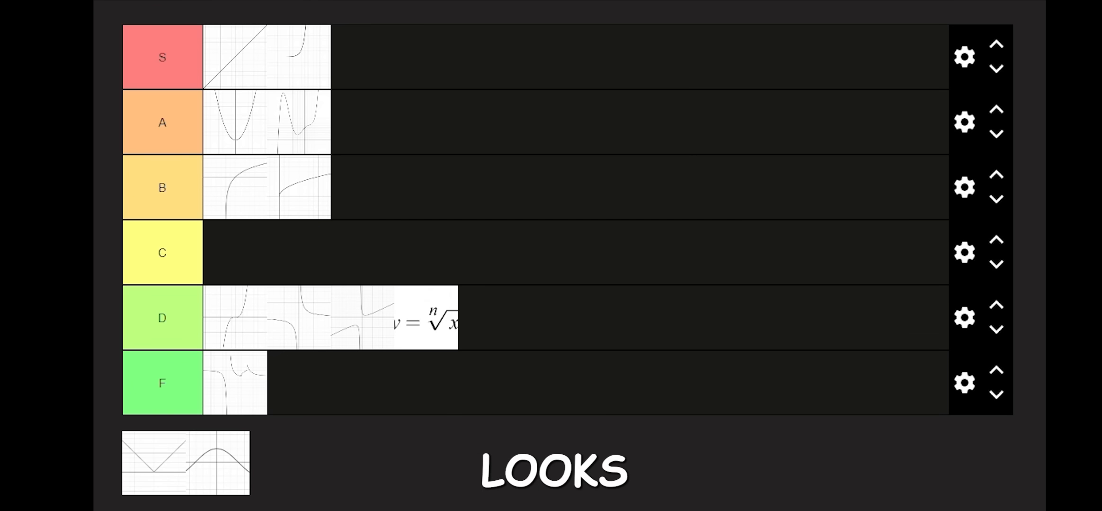
drag(184, 463, 235, 253)
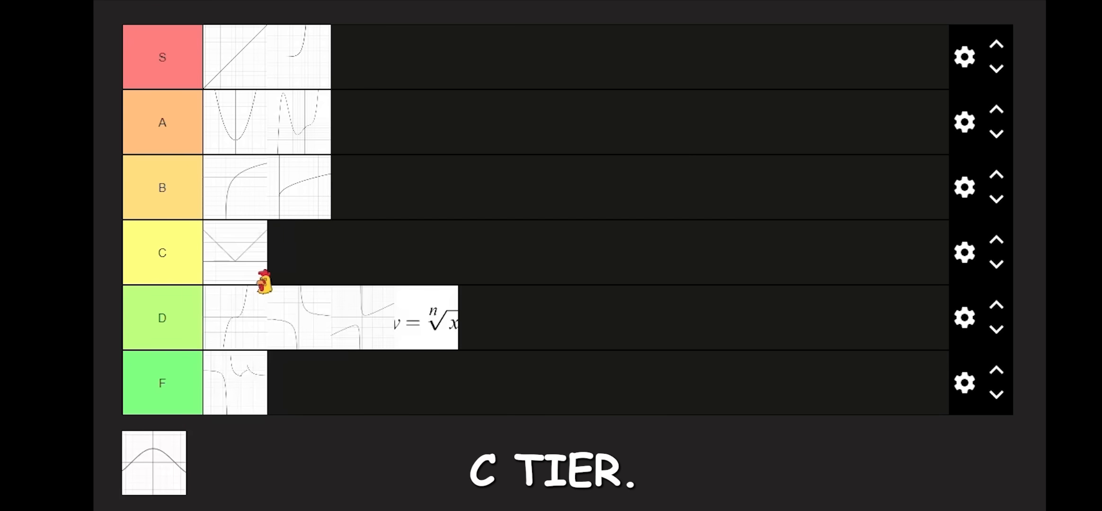